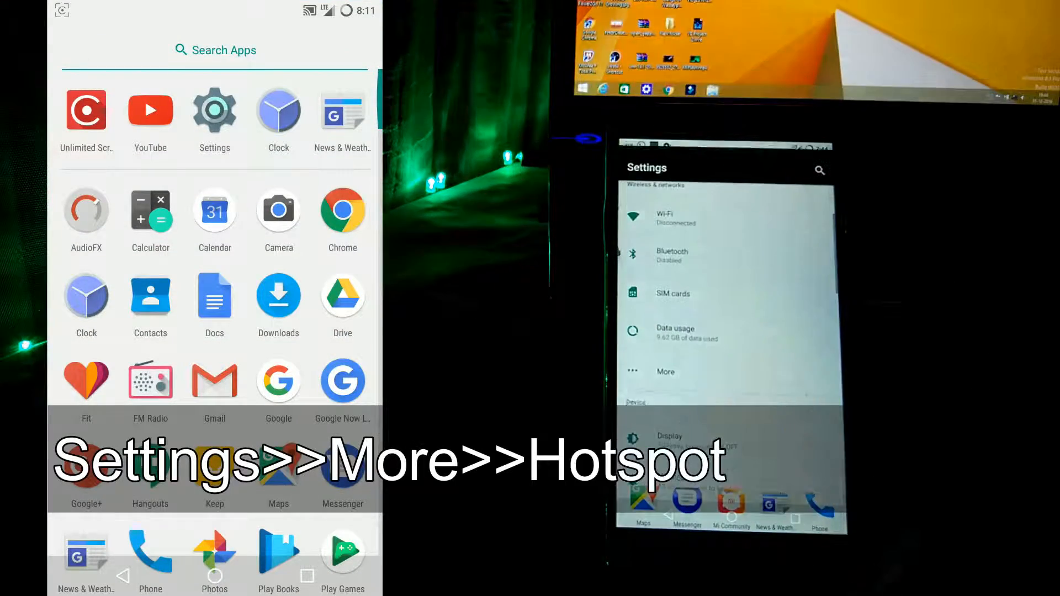
# Step: Launch the Settings app from the phone's app drawer
pyautogui.click(214, 109)
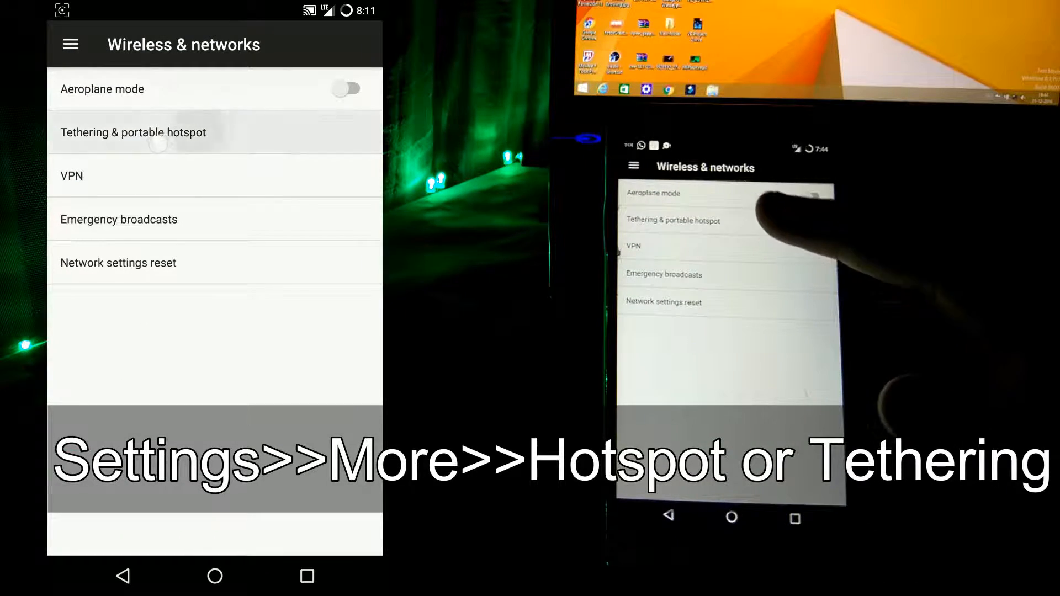
# Step: Go to Tethering & portable hotspot and switch on USB tethering
pyautogui.click(133, 131)
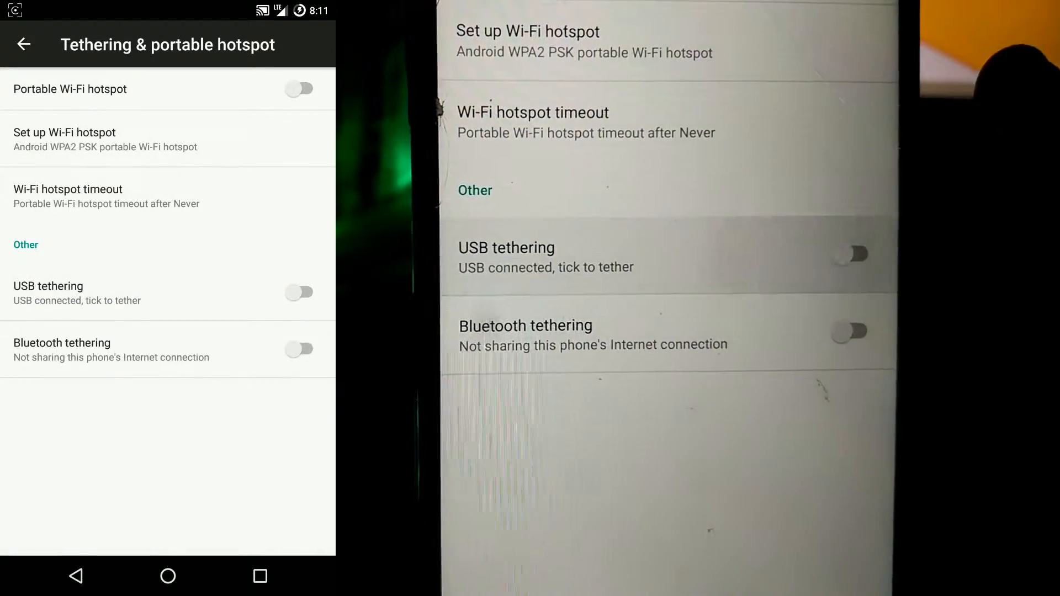
pyautogui.click(300, 292)
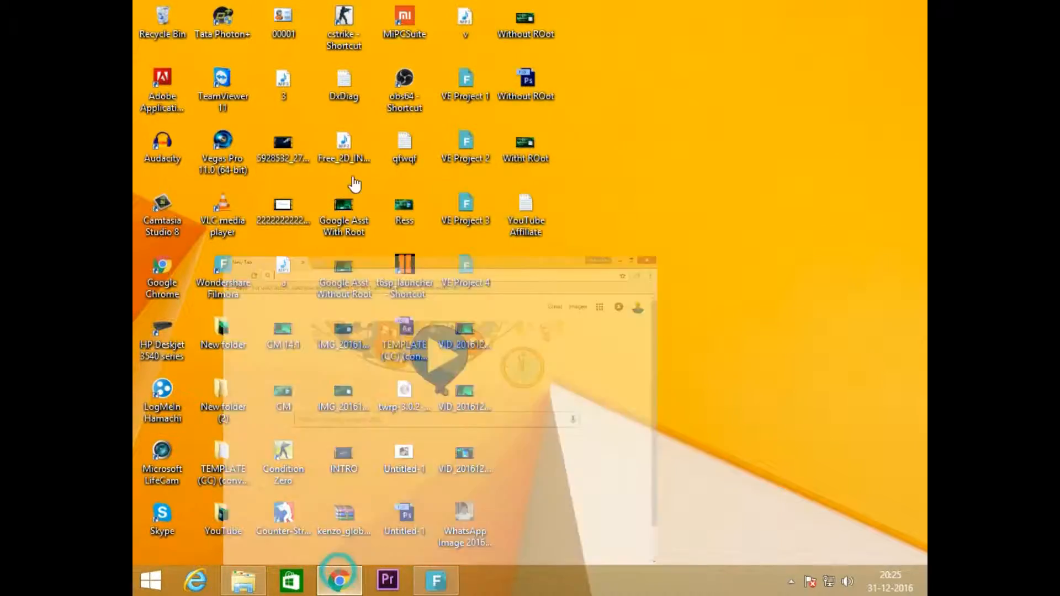
pyautogui.click(337, 580)
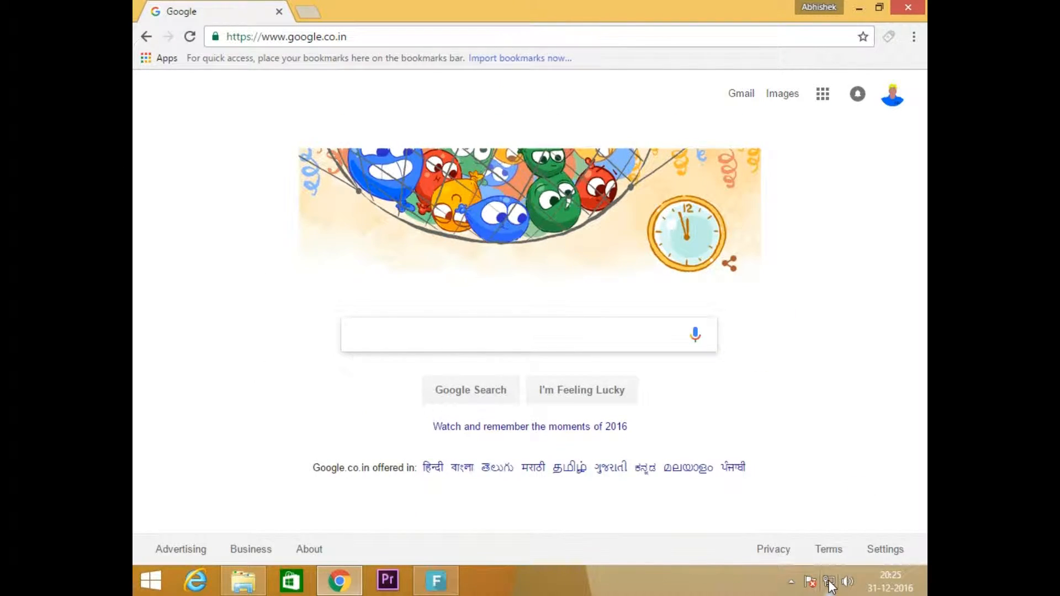
pyautogui.click(809, 581)
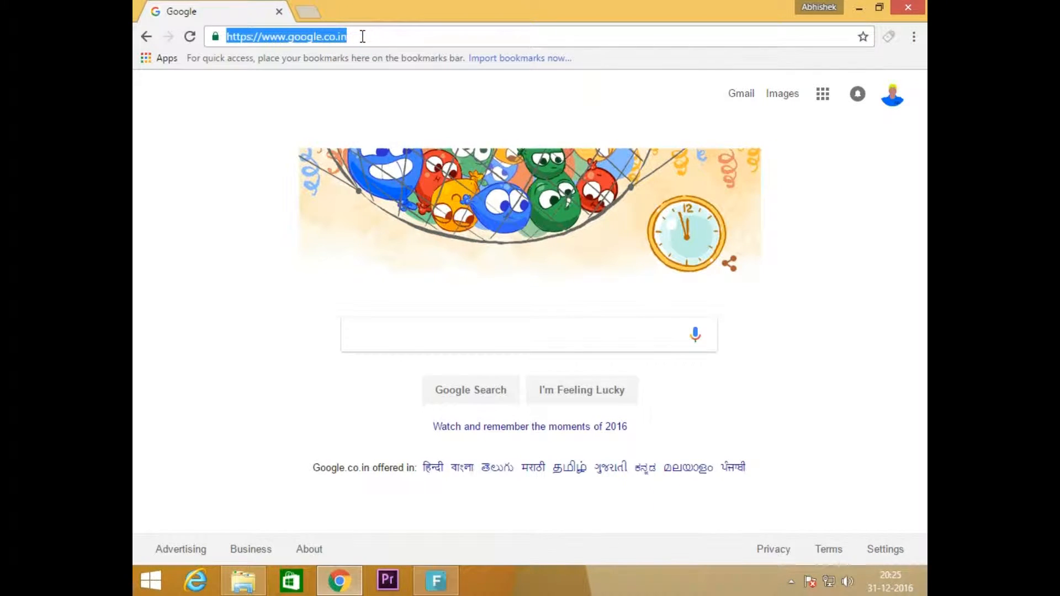
pyautogui.write('https://www.youtube.com')
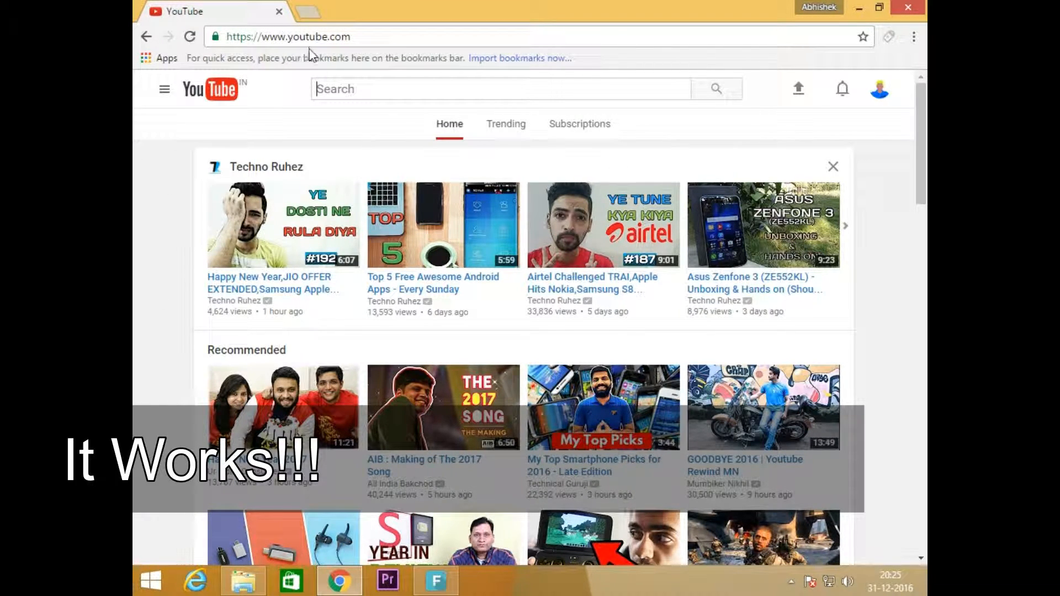
pyautogui.click(189, 37)
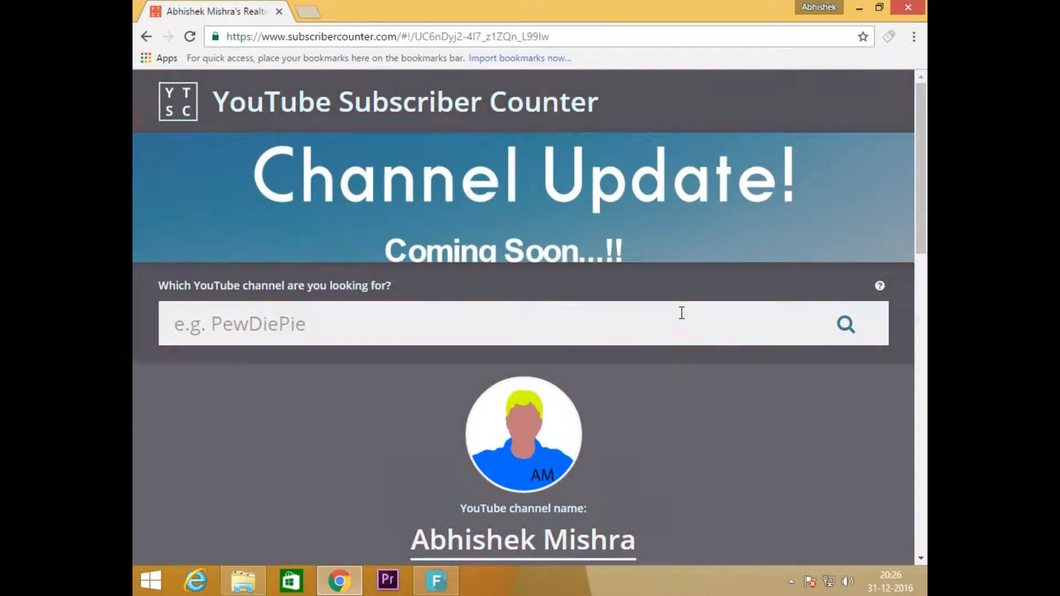
# Step: Scroll through the live stats (96 subscribers, 1,812 views, 23 videos), then reveal the hidden tray icons
pyautogui.scroll(-3)
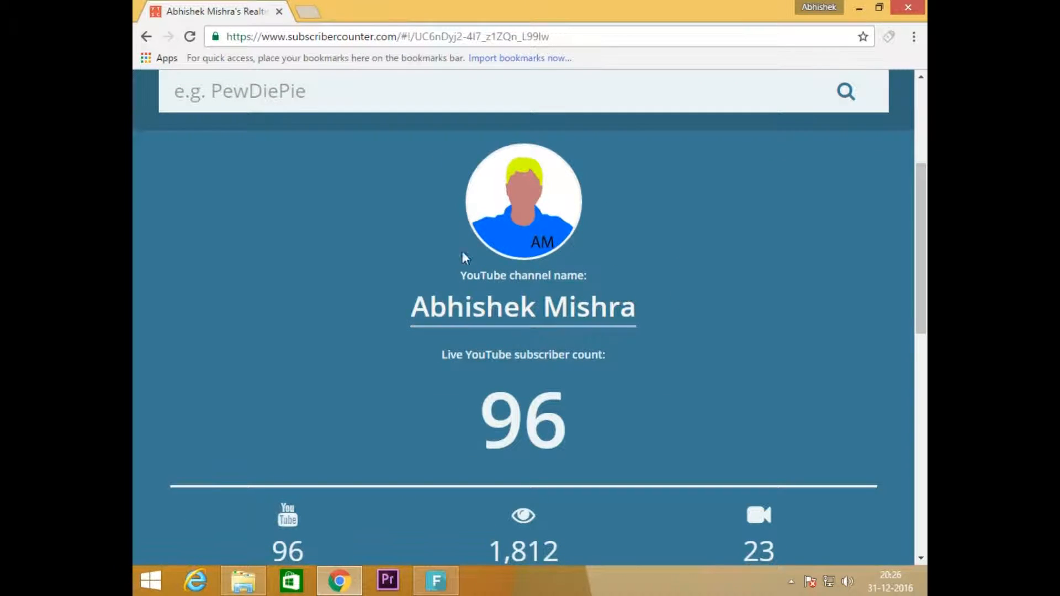
pyautogui.scroll(-3)
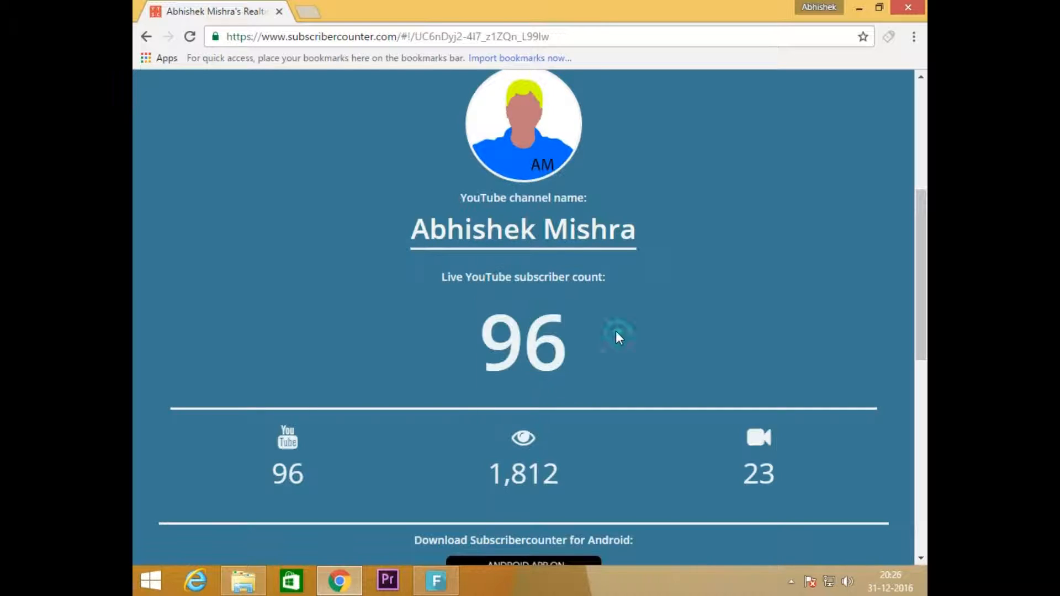
pyautogui.moveTo(486, 276)
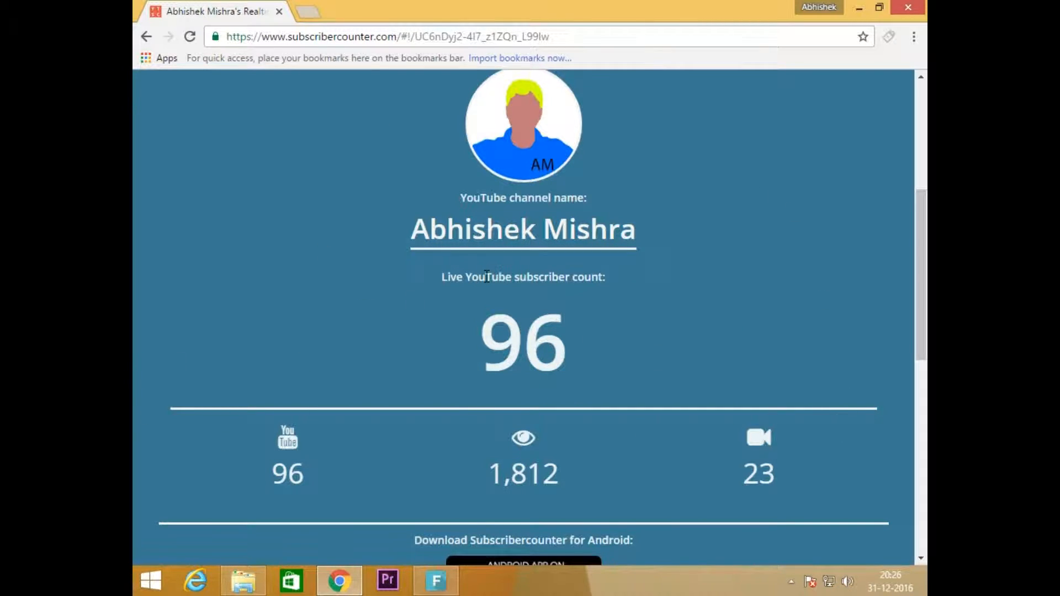
pyautogui.scroll(-3)
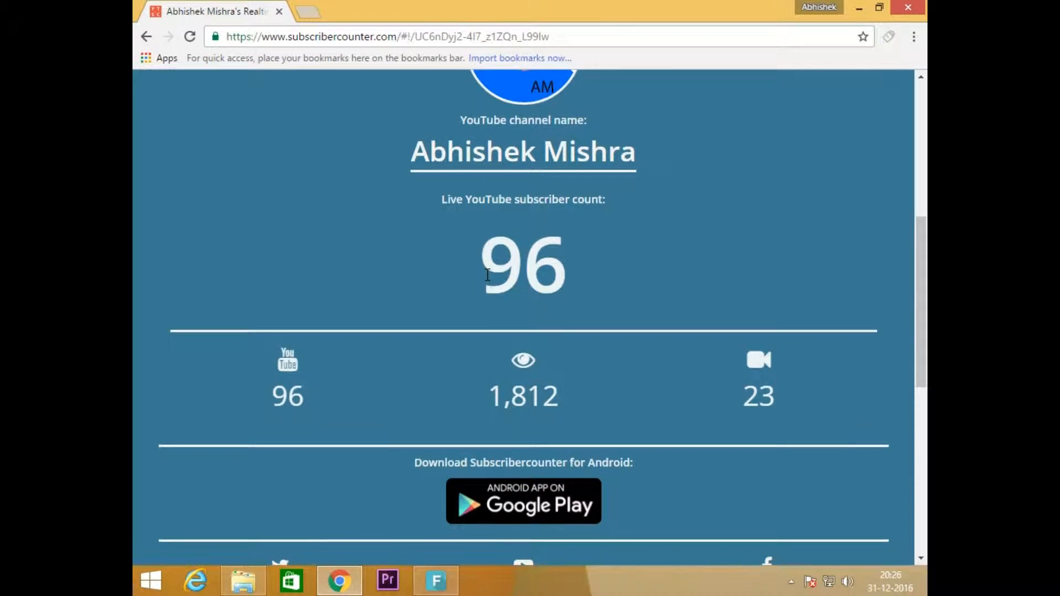
pyautogui.scroll(-3)
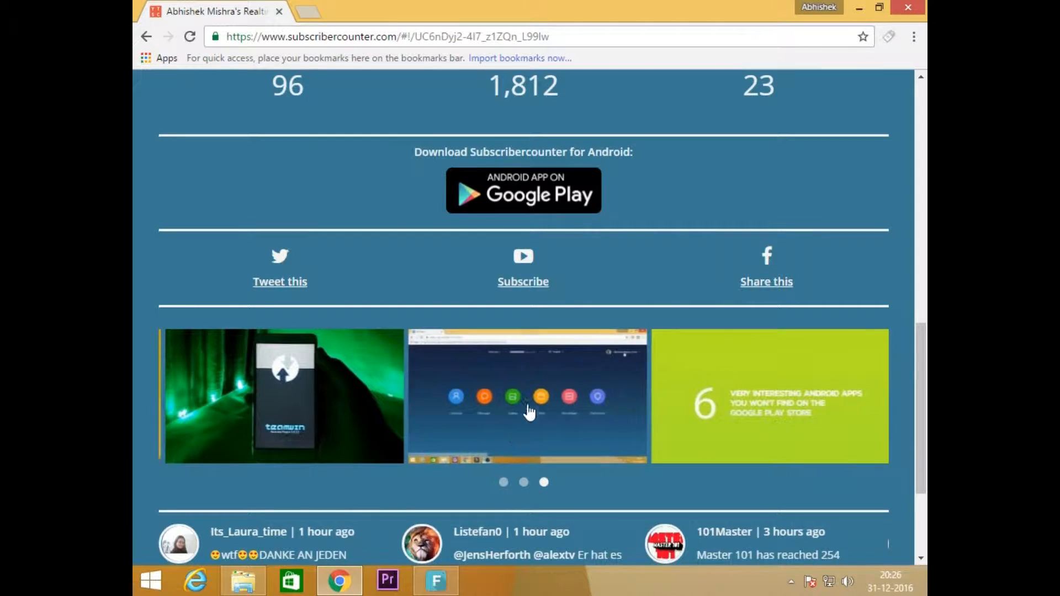
pyautogui.scroll(3)
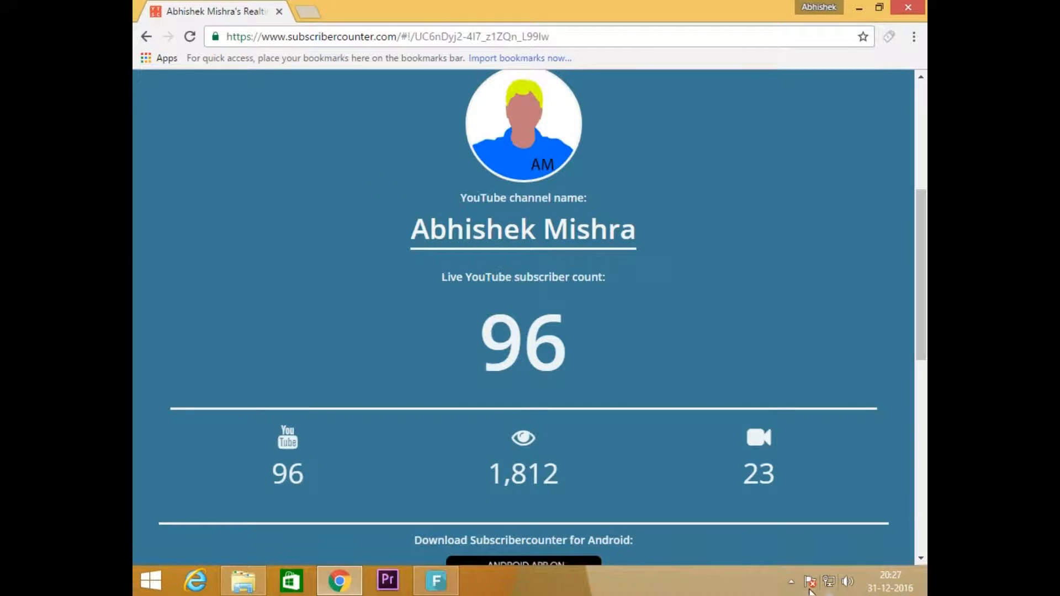
pyautogui.click(790, 582)
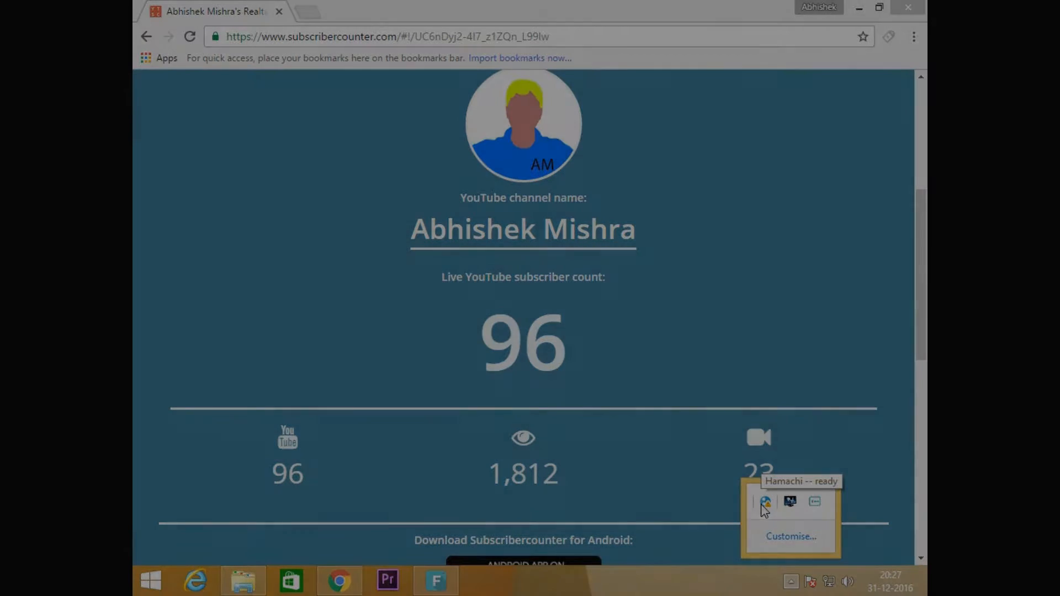